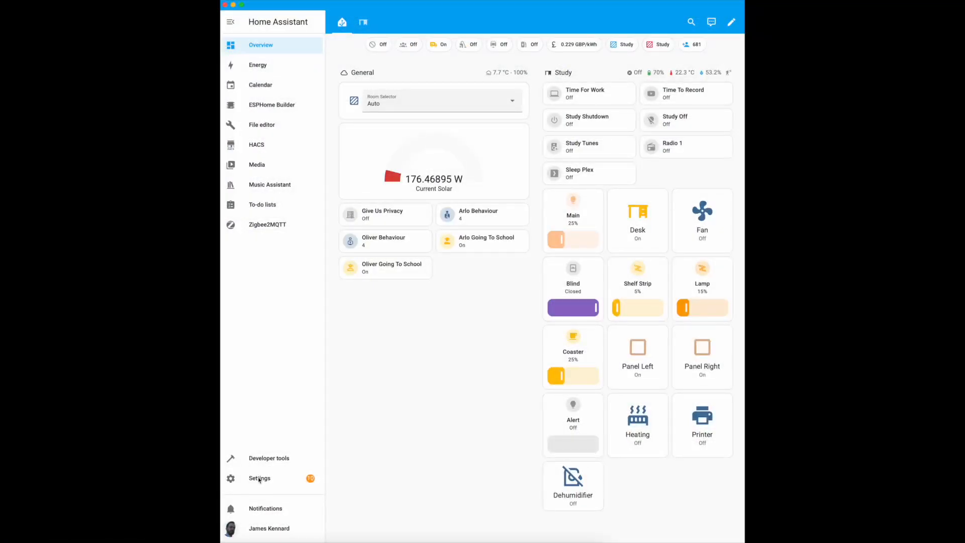
pyautogui.moveTo(244, 487)
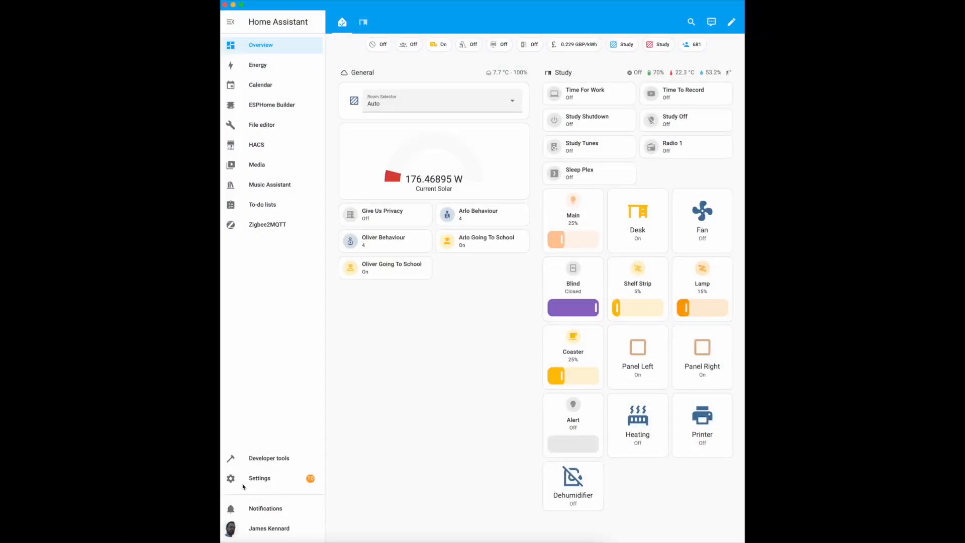
# Step: Go to Settings to reach Devices & services and the Add Integration brand search
pyautogui.click(259, 477)
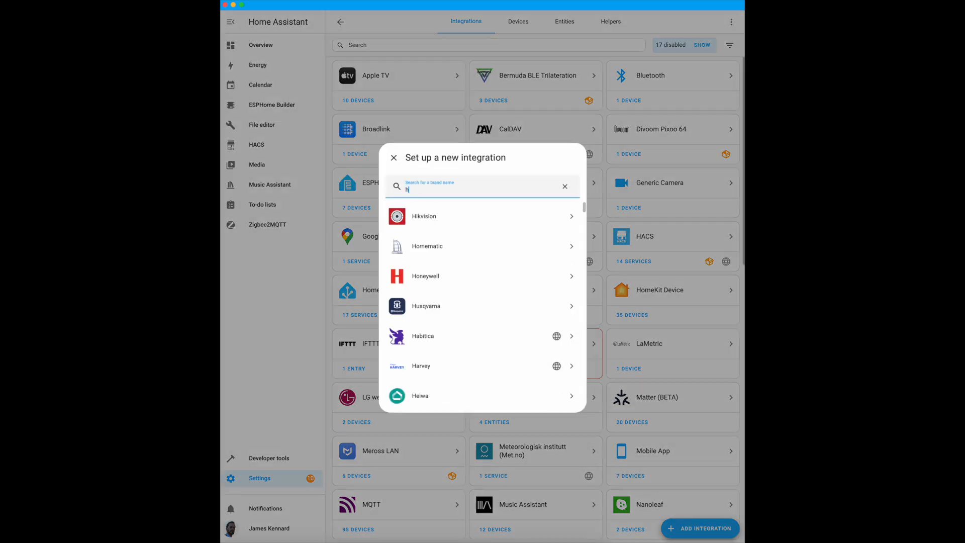
# Step: Add HomeKit Bridge with Humidifier and Input Boolean domains, acknowledging pairing and finishing as HASS Bridge GZ:21086
pyautogui.write('homekit br')
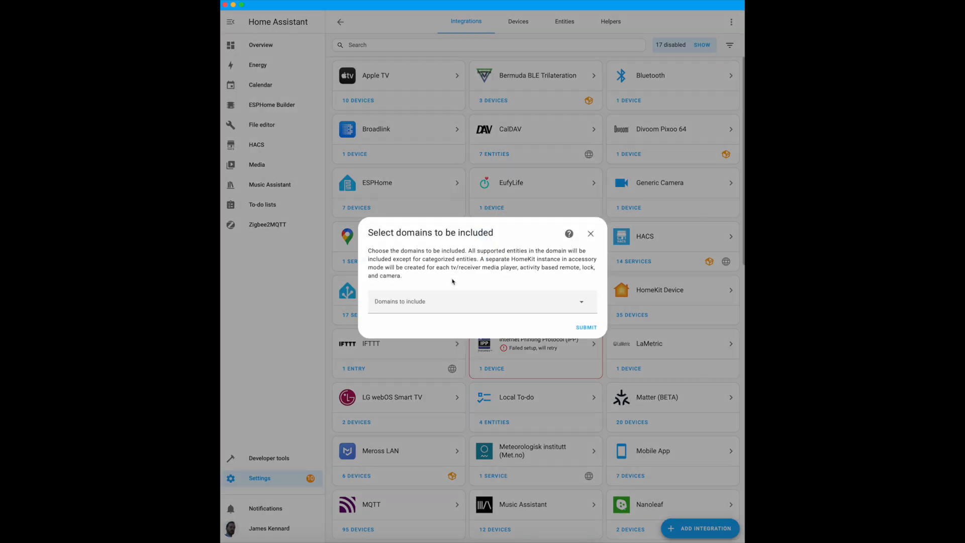
pyautogui.click(482, 301)
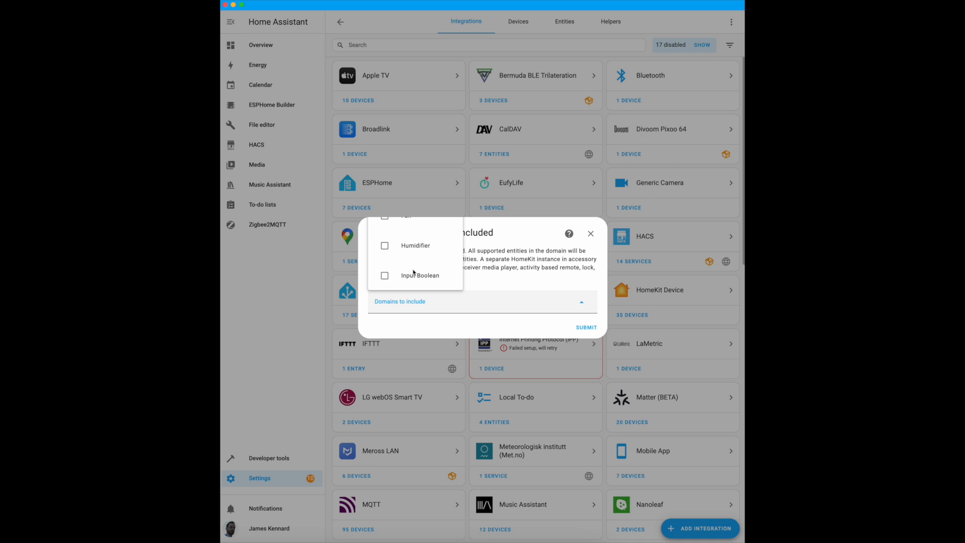
pyautogui.moveTo(333, 228)
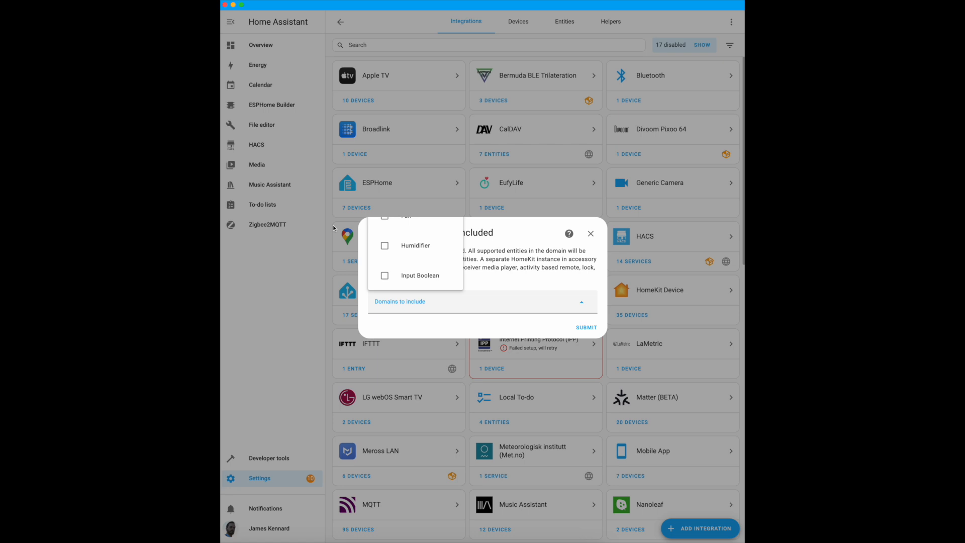
pyautogui.moveTo(234, 250)
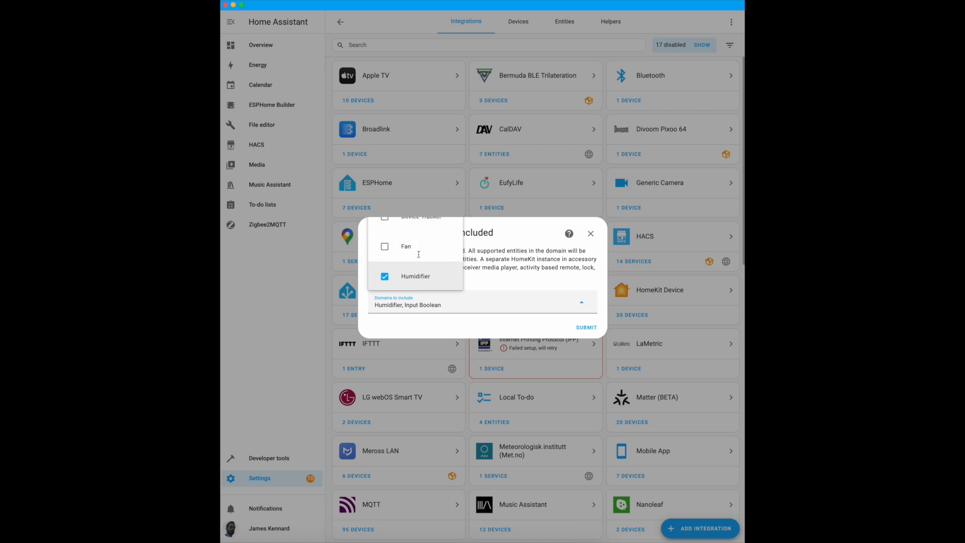
pyautogui.click(586, 327)
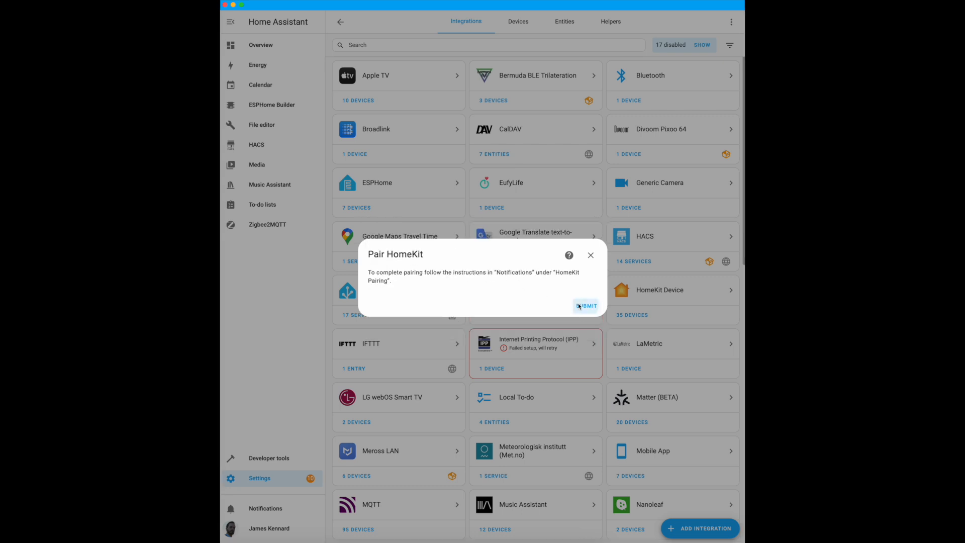
pyautogui.click(585, 306)
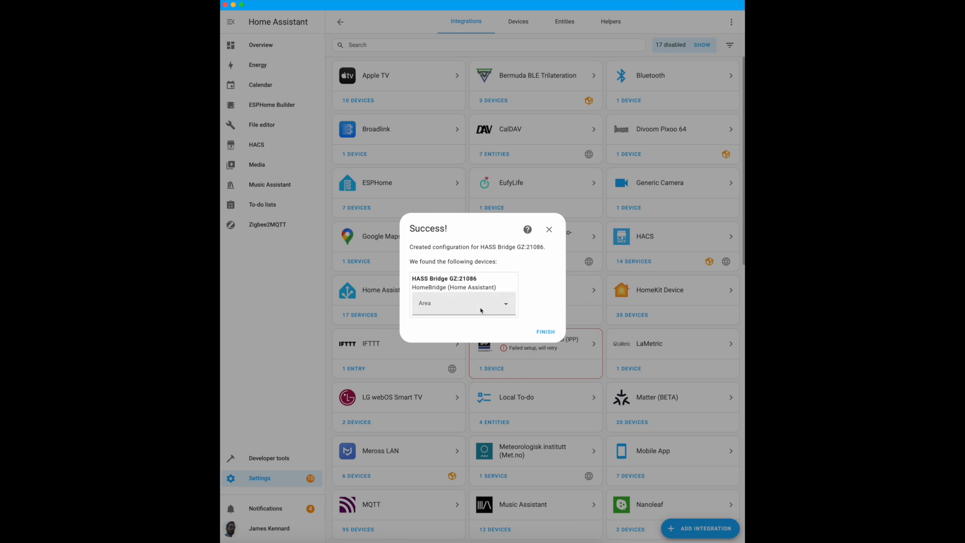
pyautogui.click(463, 303)
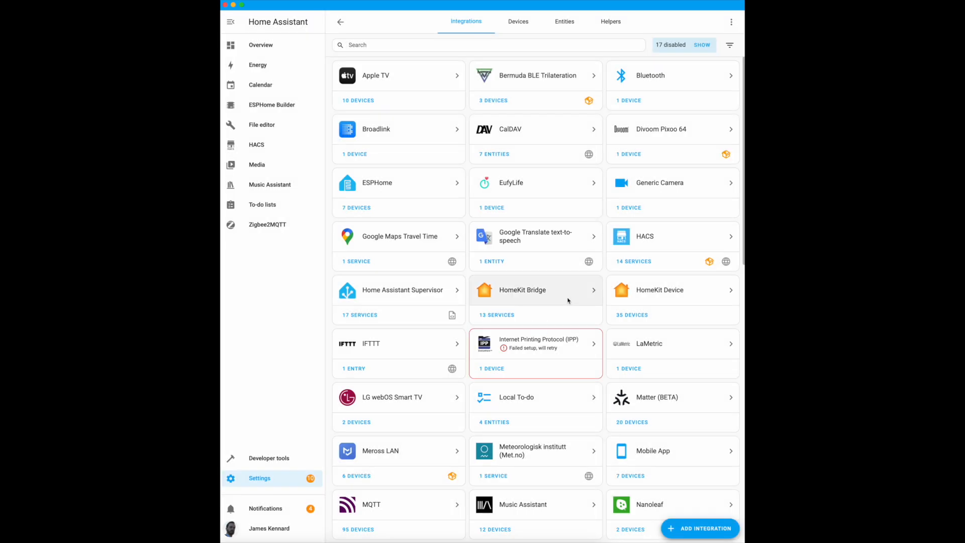
pyautogui.moveTo(633, 297)
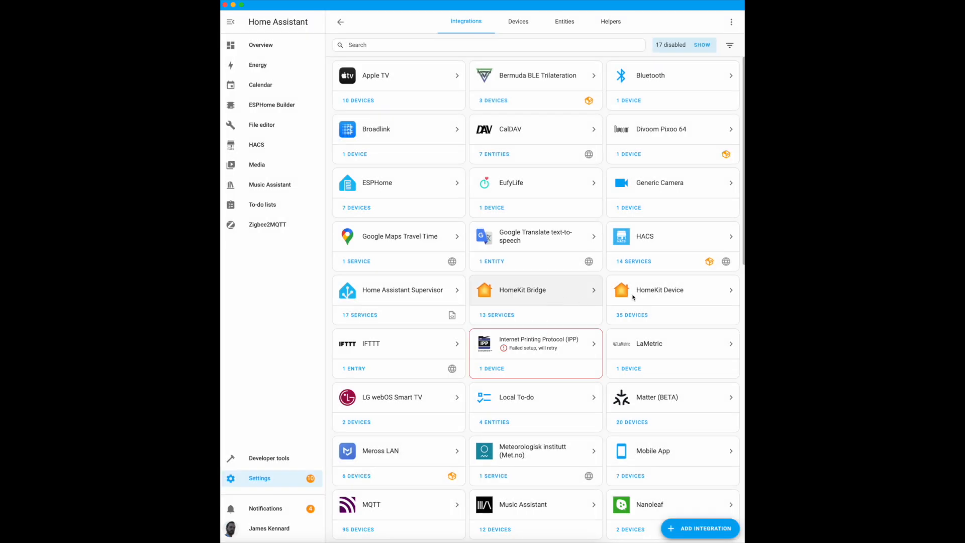
# Step: Reconfigure HASS Bridge GZ:21086 with inclusion mode set to Include and submit
pyautogui.click(536, 290)
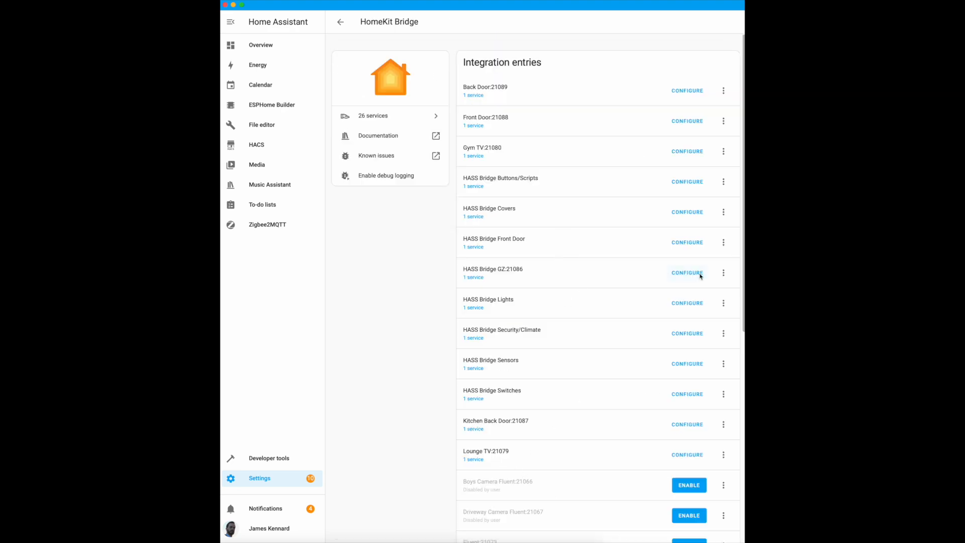
pyautogui.click(687, 272)
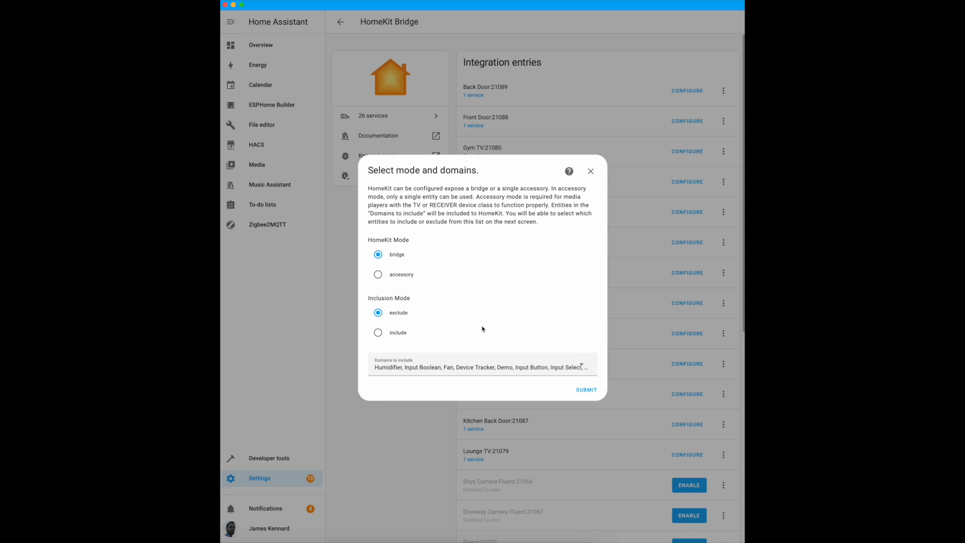
pyautogui.moveTo(443, 294)
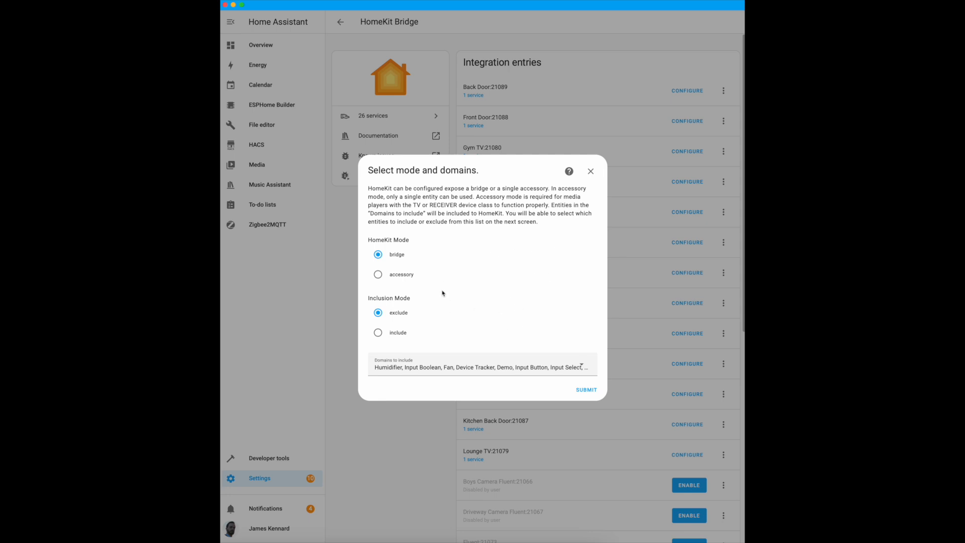
pyautogui.moveTo(383, 308)
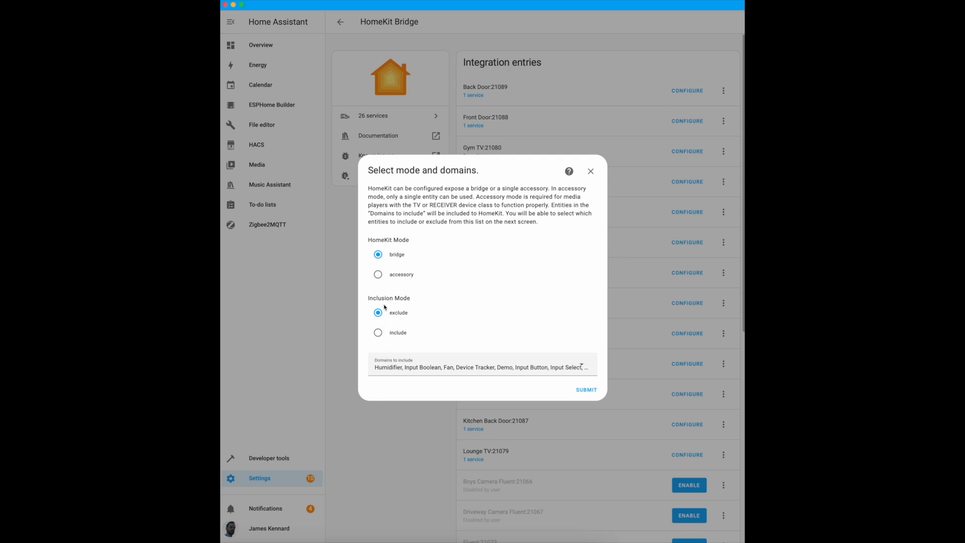
pyautogui.click(378, 333)
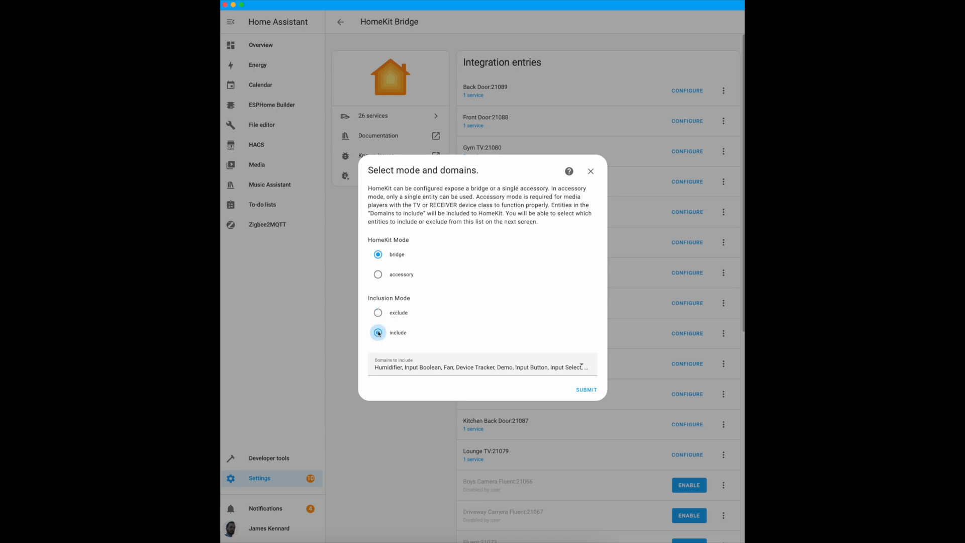
pyautogui.click(585, 389)
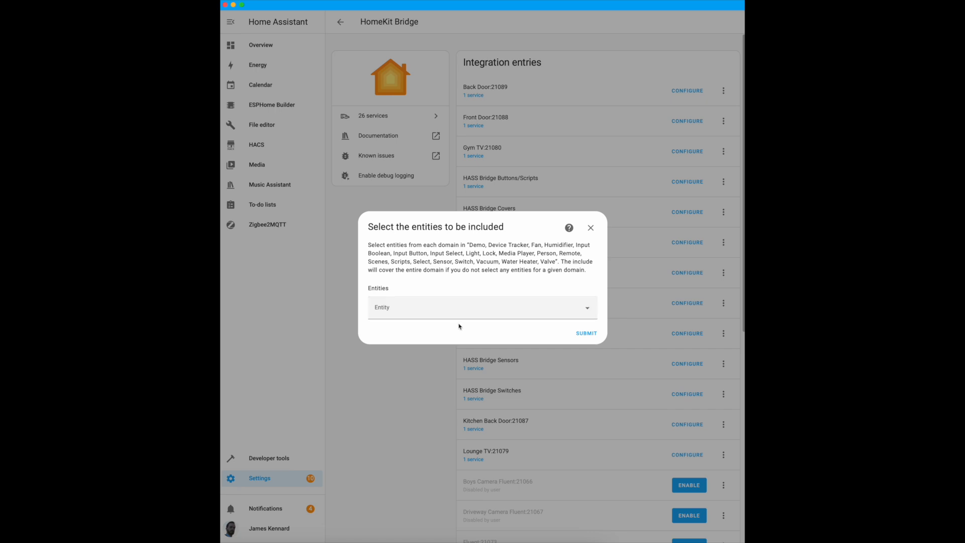
# Step: Include the Study Alert light and study speaker entities, submit and finish the bridge options
pyautogui.click(481, 308)
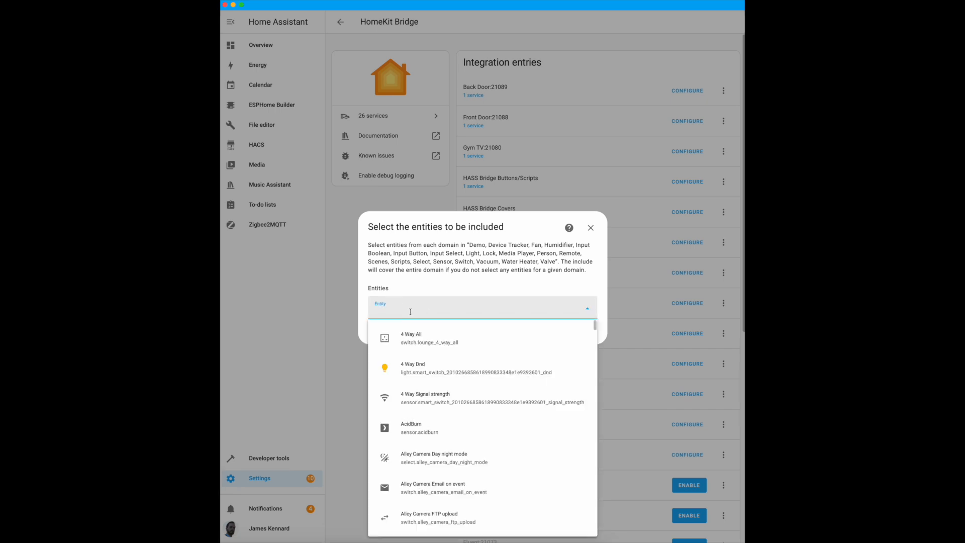
pyautogui.write('study')
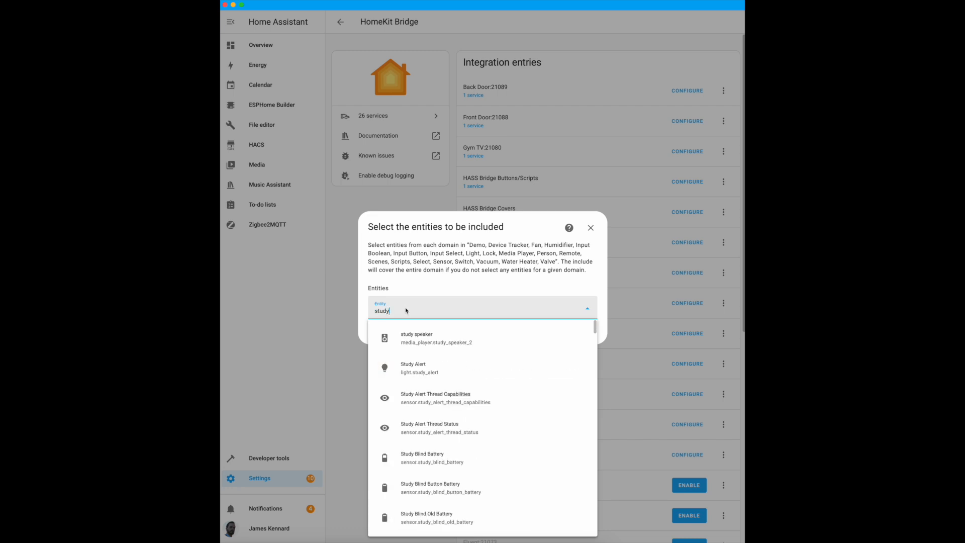
pyautogui.click(419, 368)
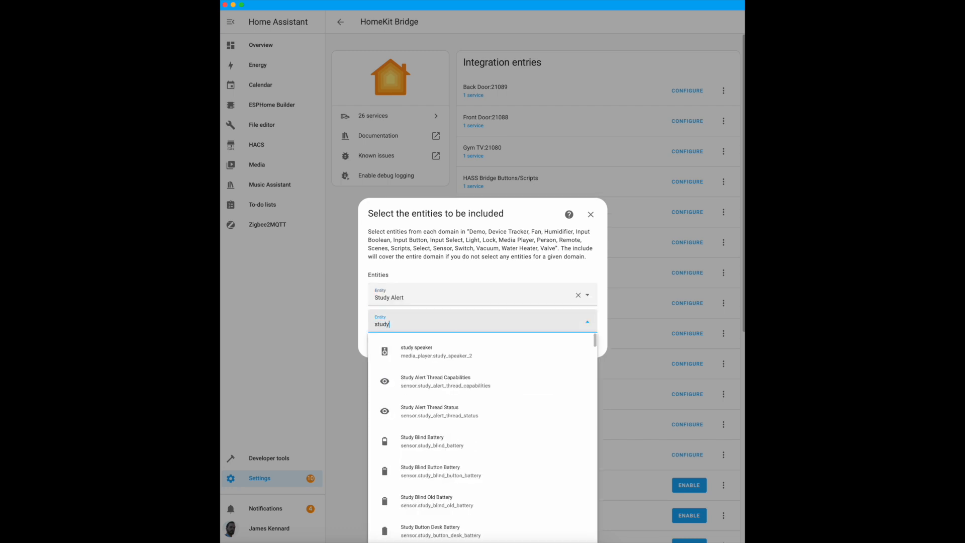
pyautogui.click(416, 351)
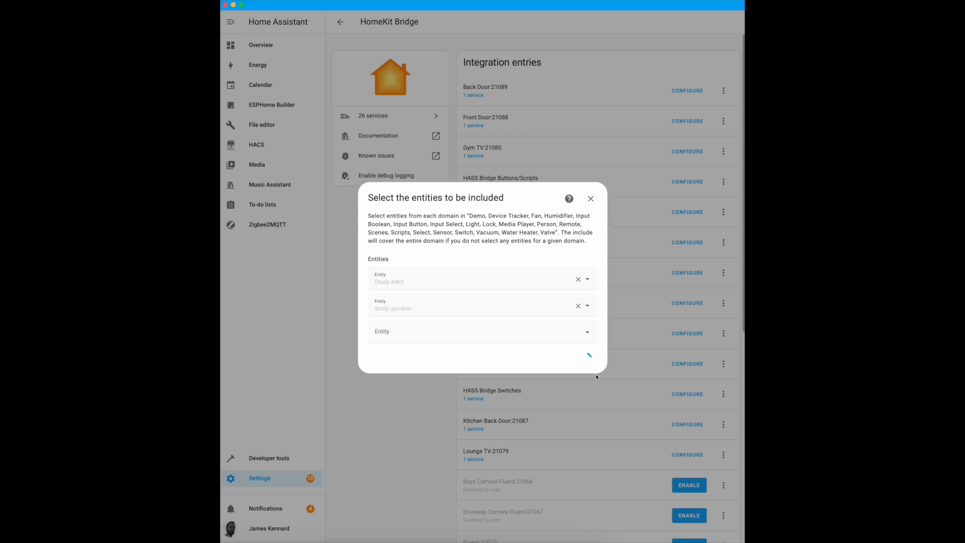
pyautogui.click(589, 355)
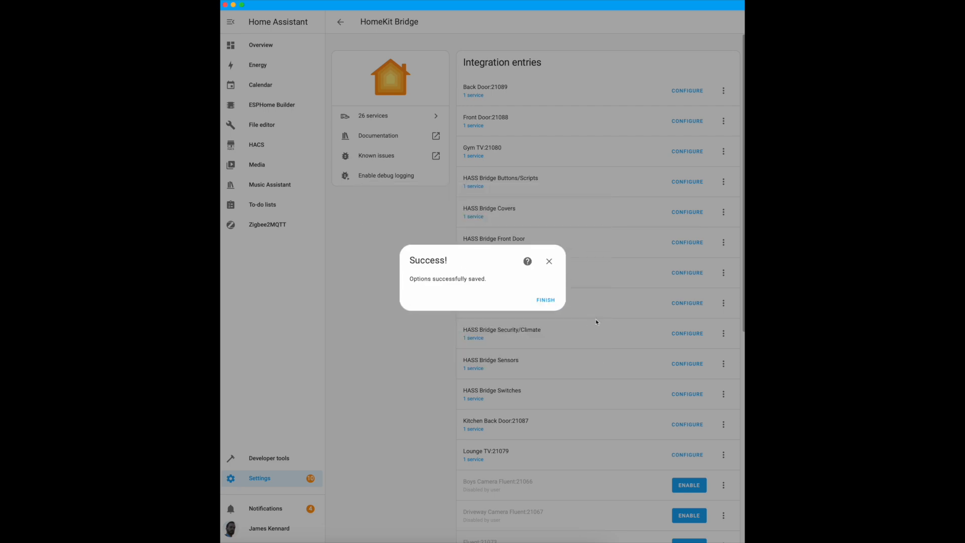
pyautogui.moveTo(545, 300)
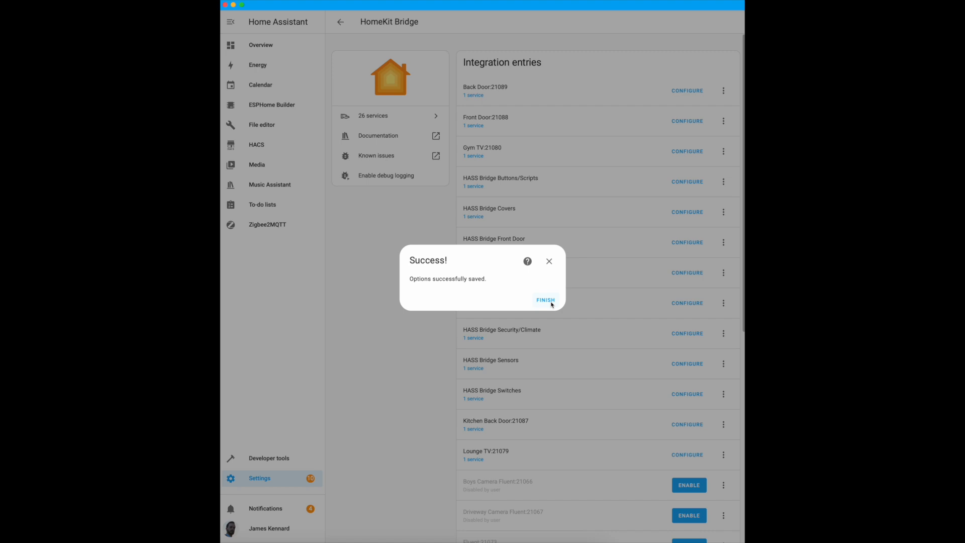
pyautogui.click(545, 299)
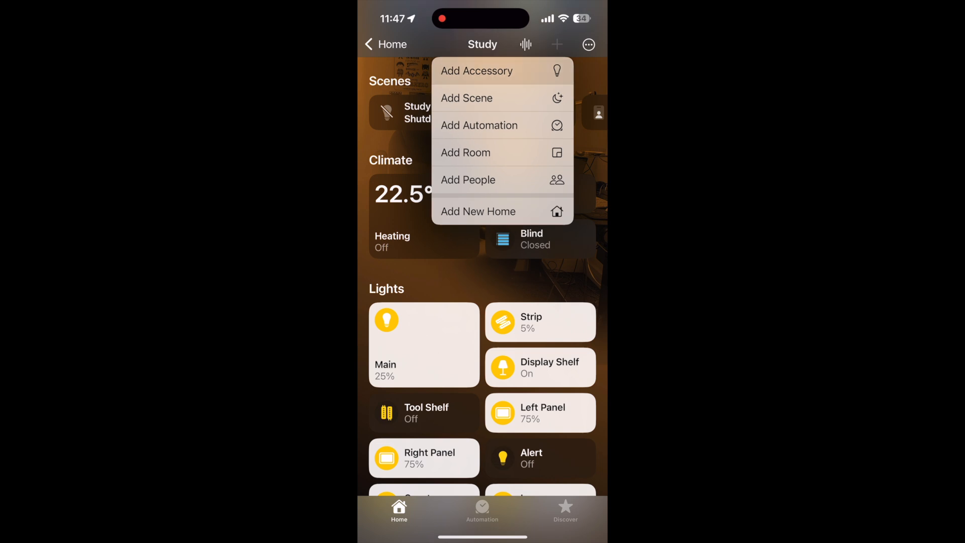
# Step: Add the Bridge accessory to the home and place it in the Study room
pyautogui.click(477, 70)
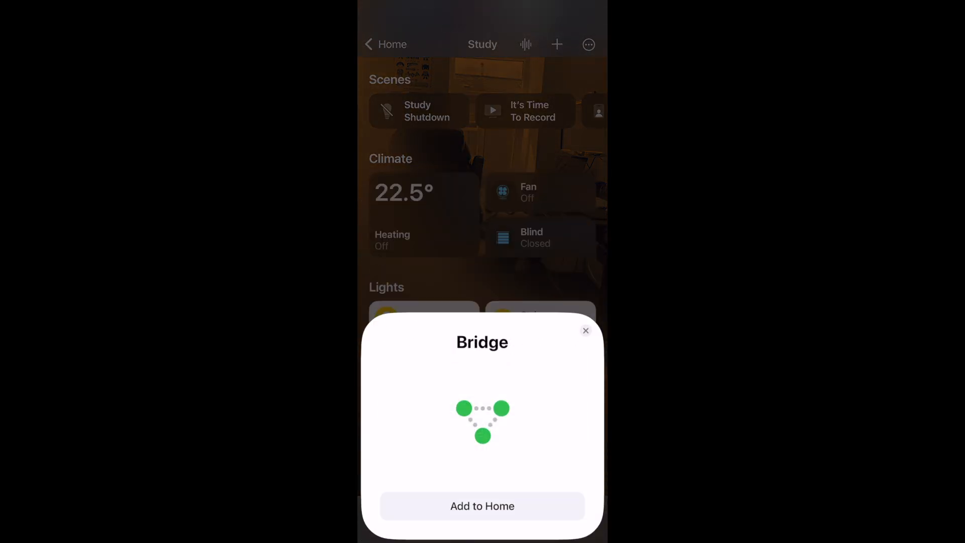
pyautogui.click(481, 506)
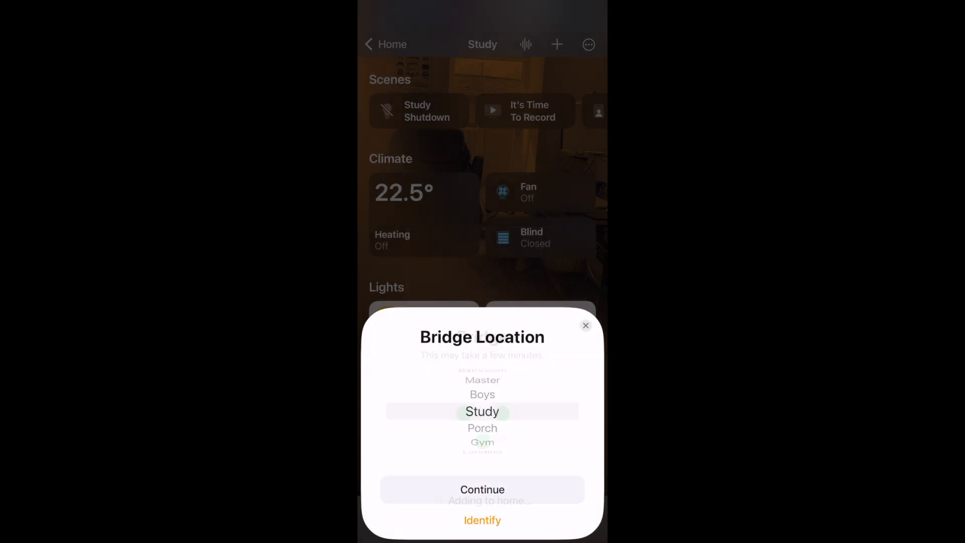
pyautogui.click(481, 490)
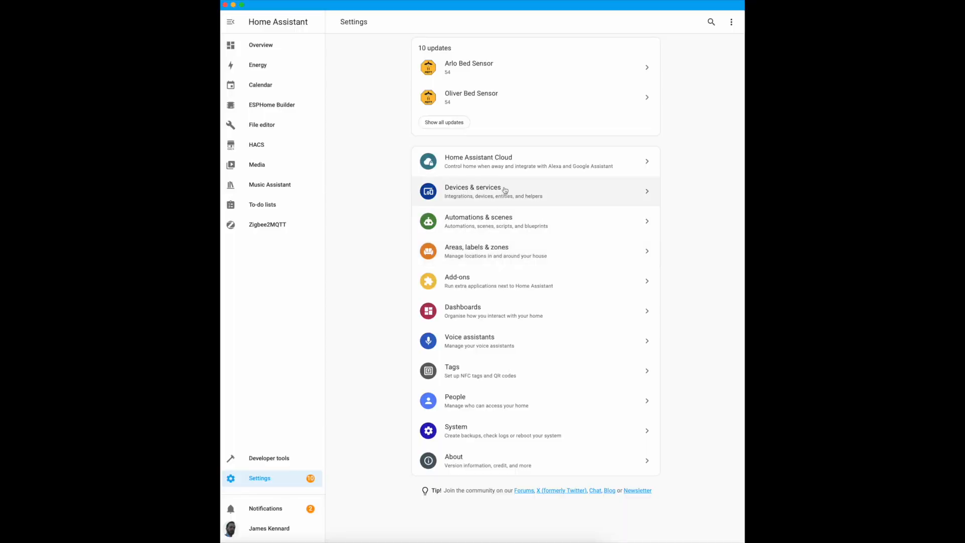
# Step: From Devices & services > Helpers, create a Toggle helper and begin naming it 'Ja'
pyautogui.click(473, 191)
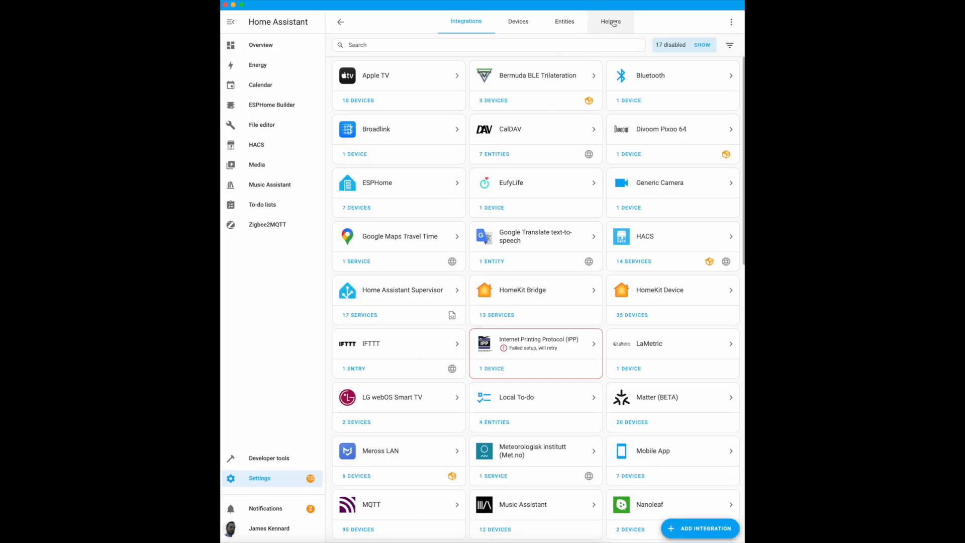
pyautogui.click(610, 22)
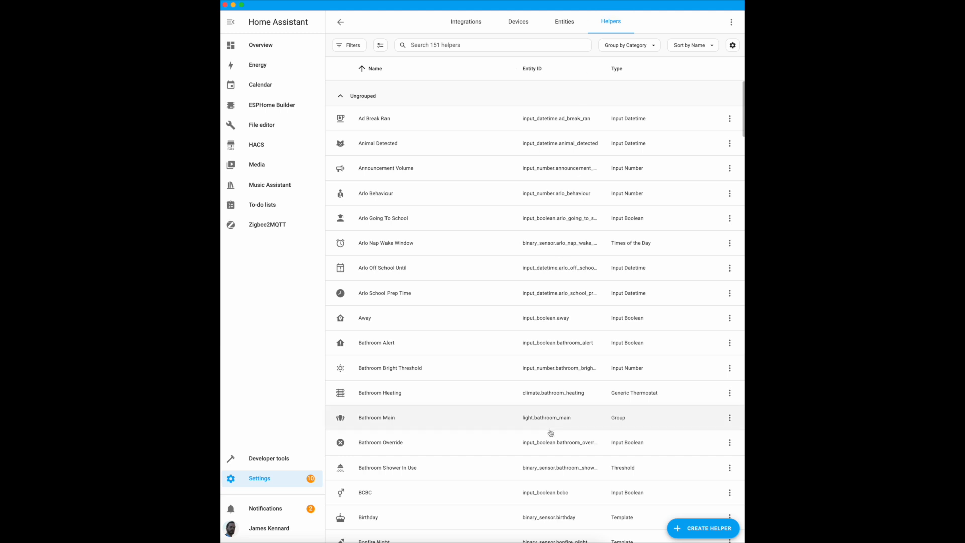
pyautogui.click(703, 527)
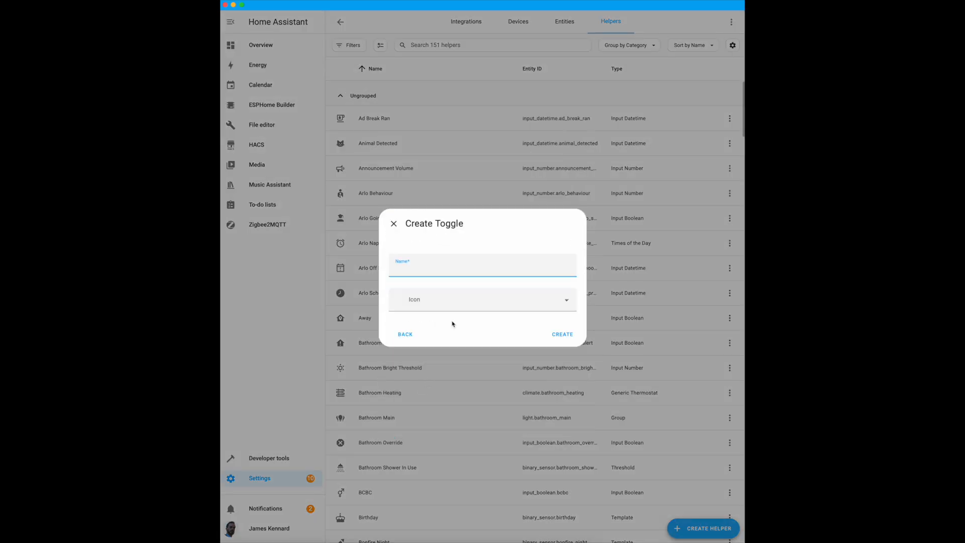
pyautogui.write('Ja')
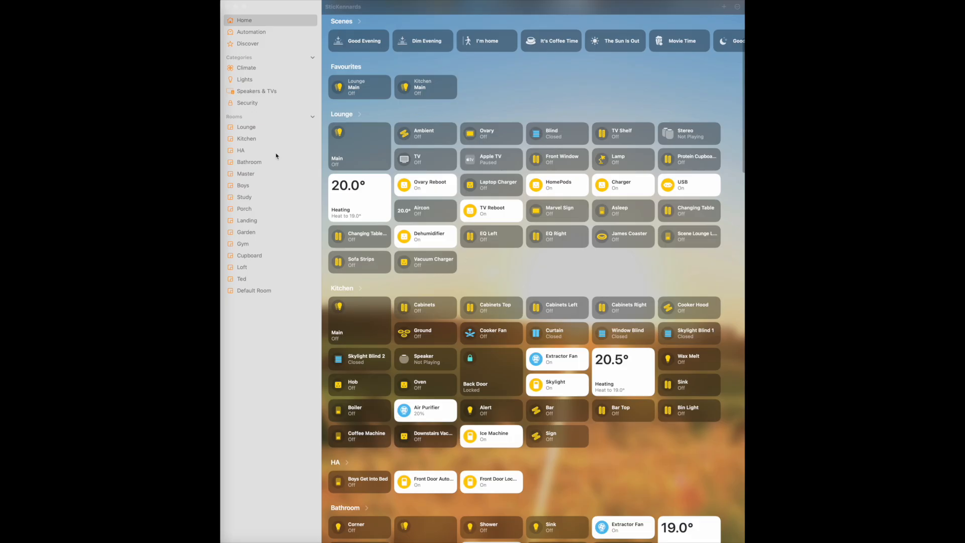
pyautogui.moveTo(276, 155)
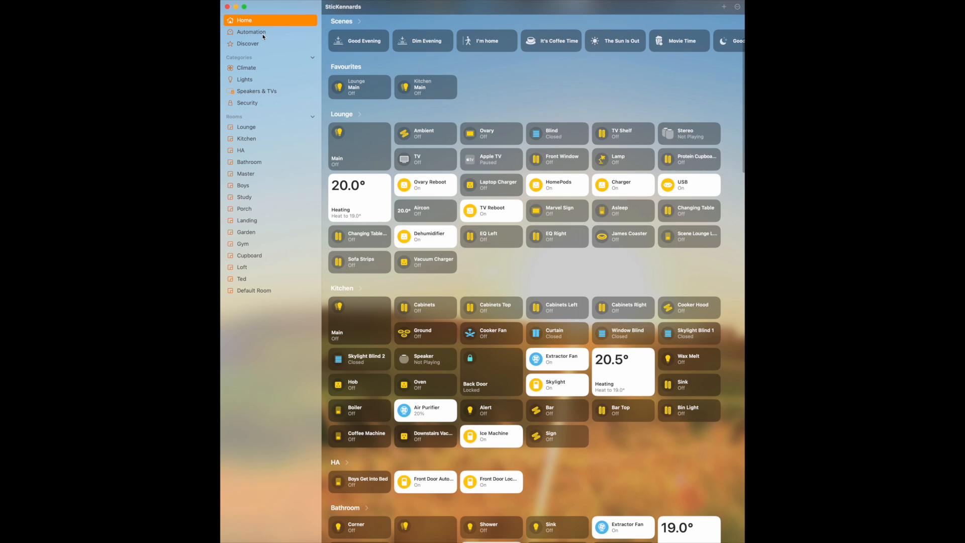
# Step: Open the 'Home When James Arrives' automation from the Automation list
pyautogui.click(251, 31)
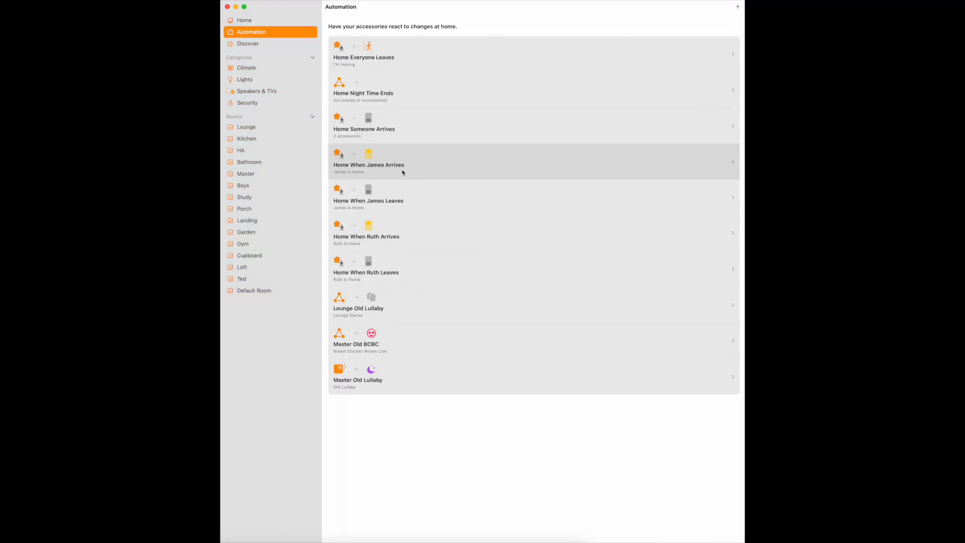
pyautogui.click(368, 161)
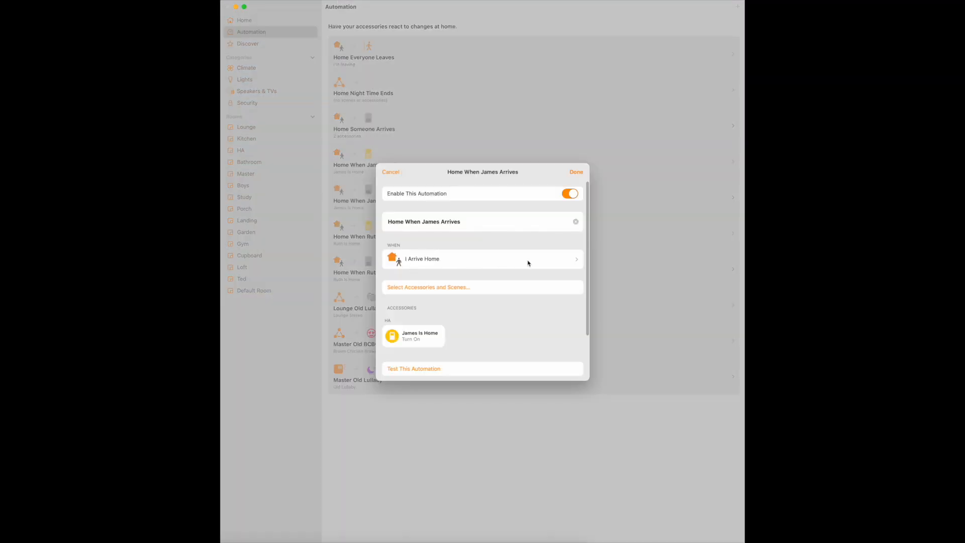